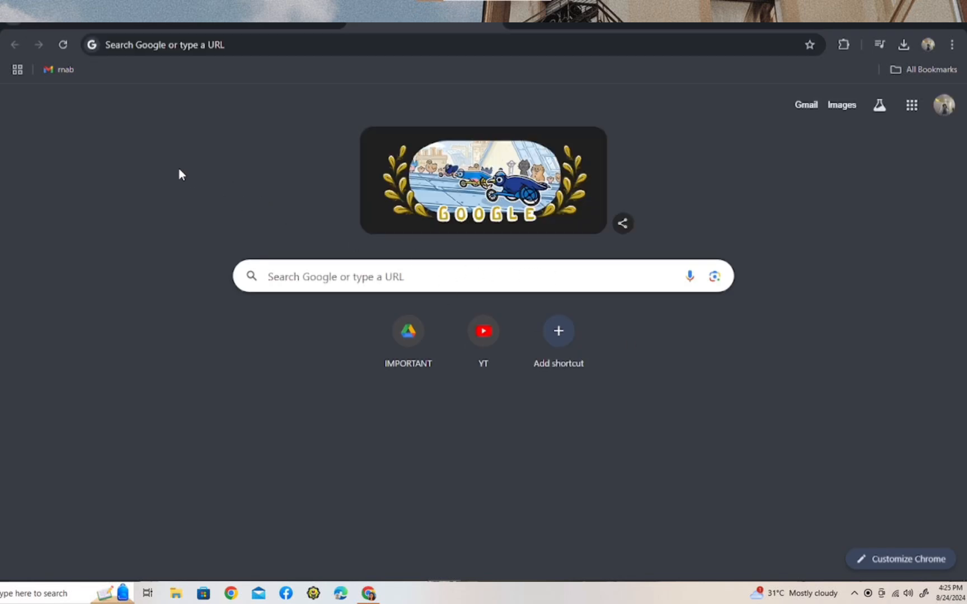
Search Google for 'TRADING VIEW' and open the 'TradingView — Track All Markets' result.
{"action": "left_click", "coordinate": [280, 50]}
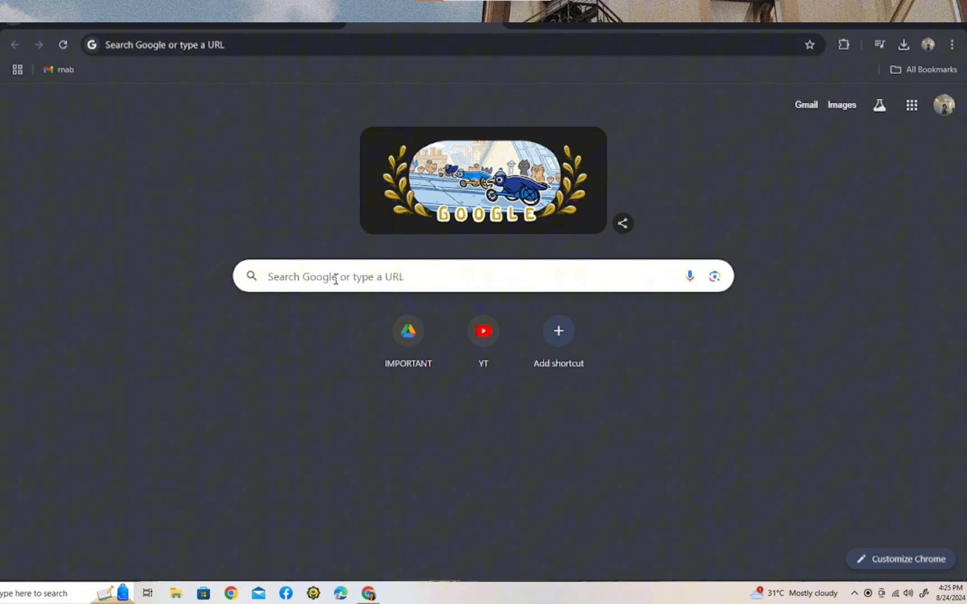
{"action": "type", "text": "TRADING VIEW"}
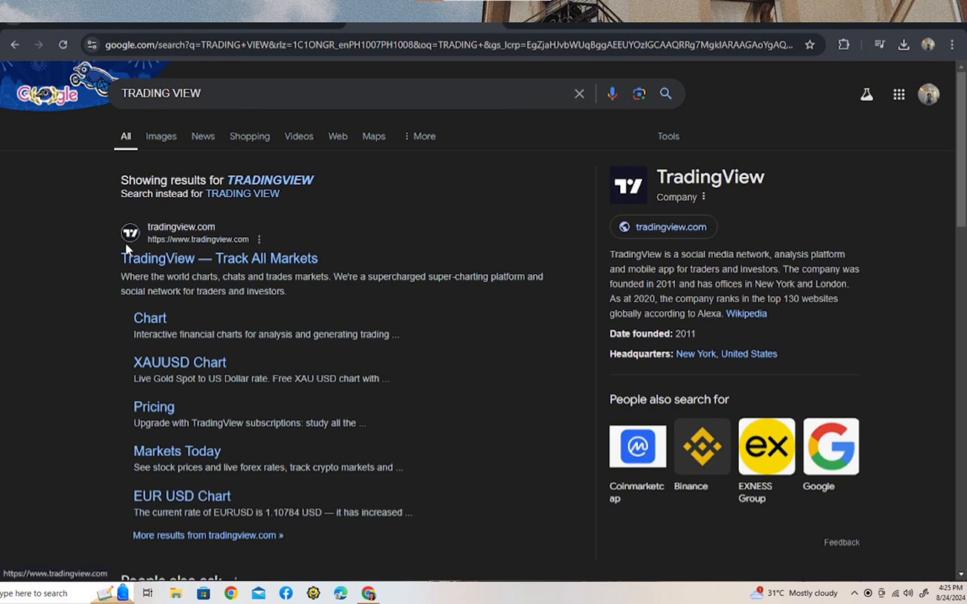
{"action": "mouse_move", "coordinate": [172, 264]}
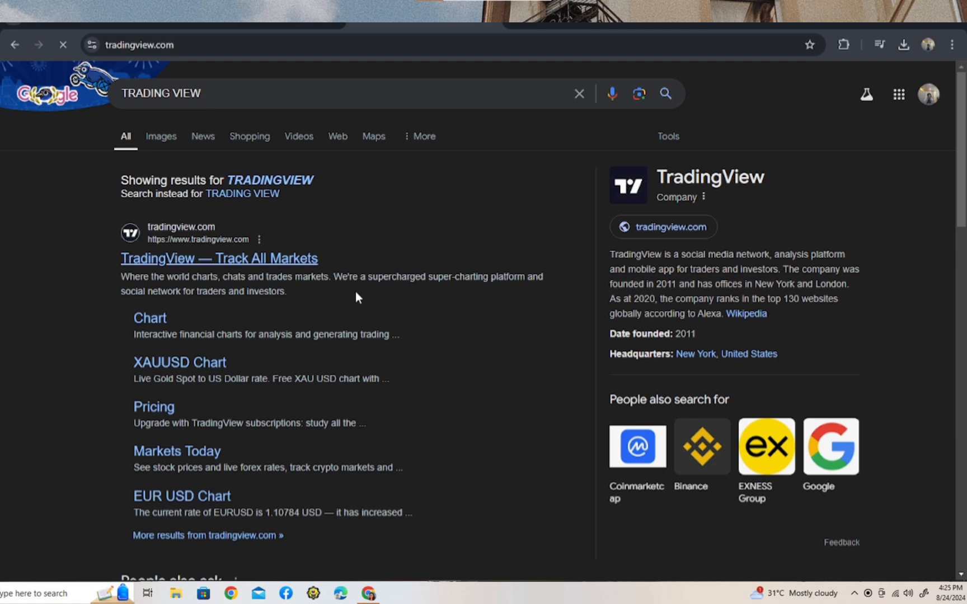
{"action": "left_click", "coordinate": [218, 258]}
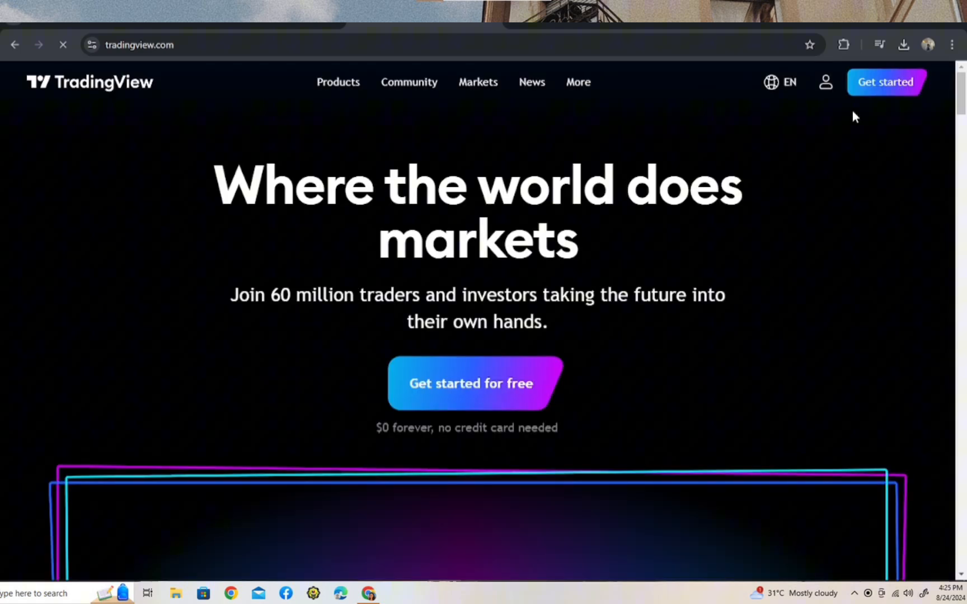
{"action": "mouse_move", "coordinate": [769, 257]}
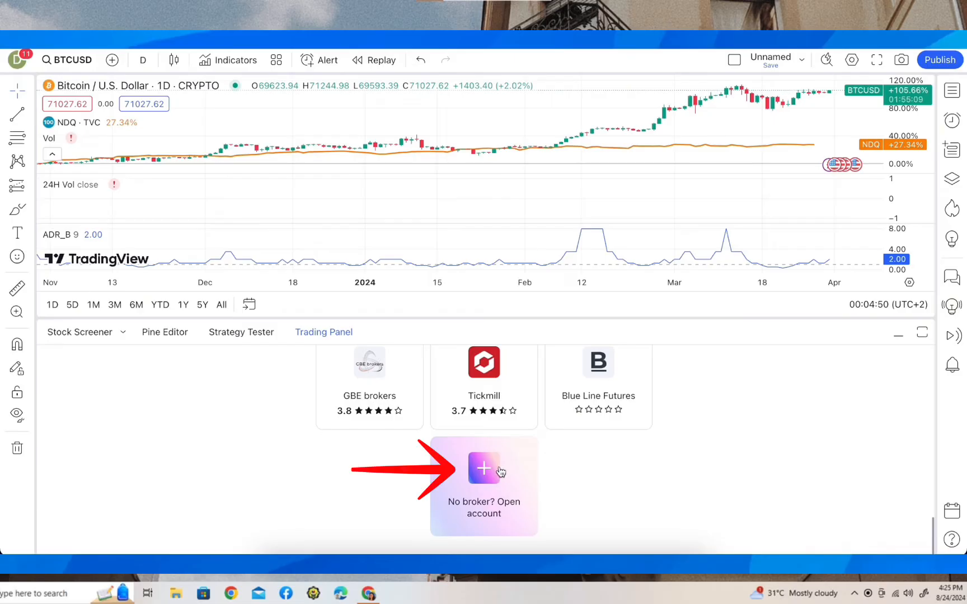
Click near the bottom of the TradingView homepage toward the Trading Panel.
{"action": "left_click", "coordinate": [484, 478]}
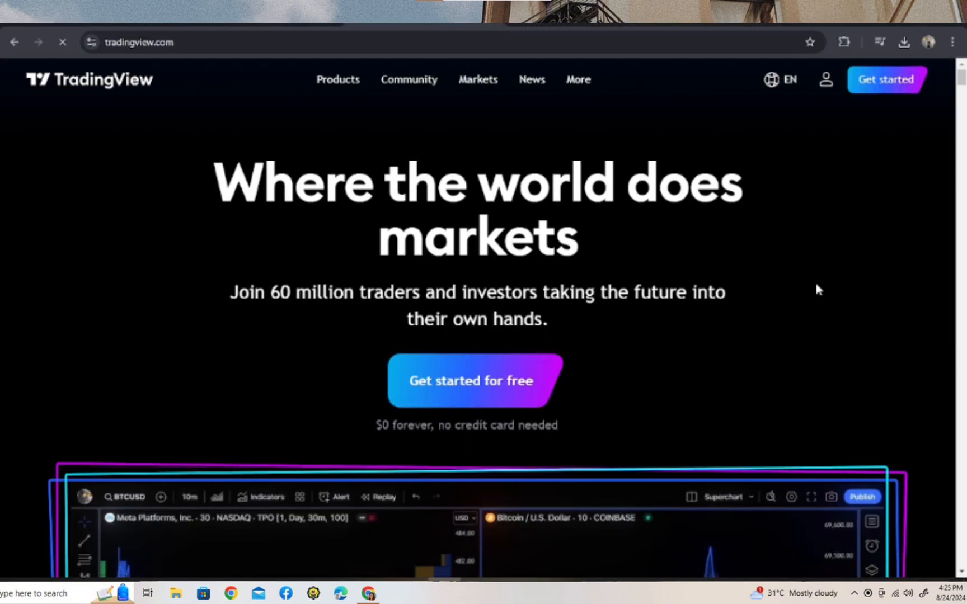